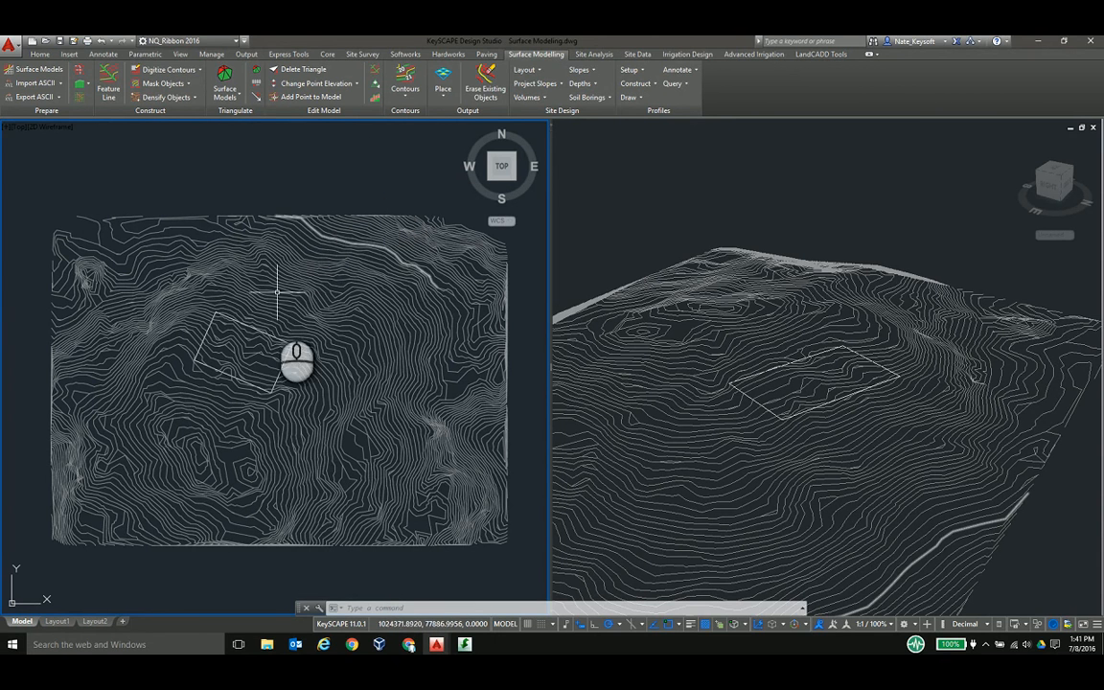
{"action": "mouse_move", "coordinate": [298, 383]}
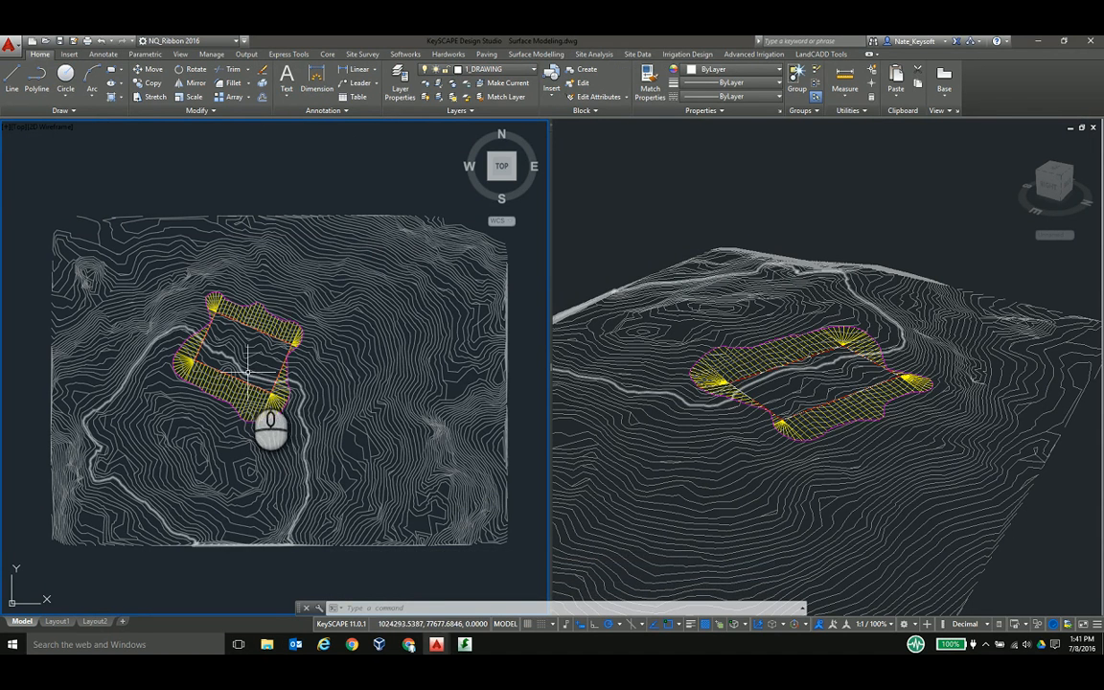
Apply the red and yellow contour style to the proposed surface from the ribbon
{"action": "left_click", "coordinate": [533, 69]}
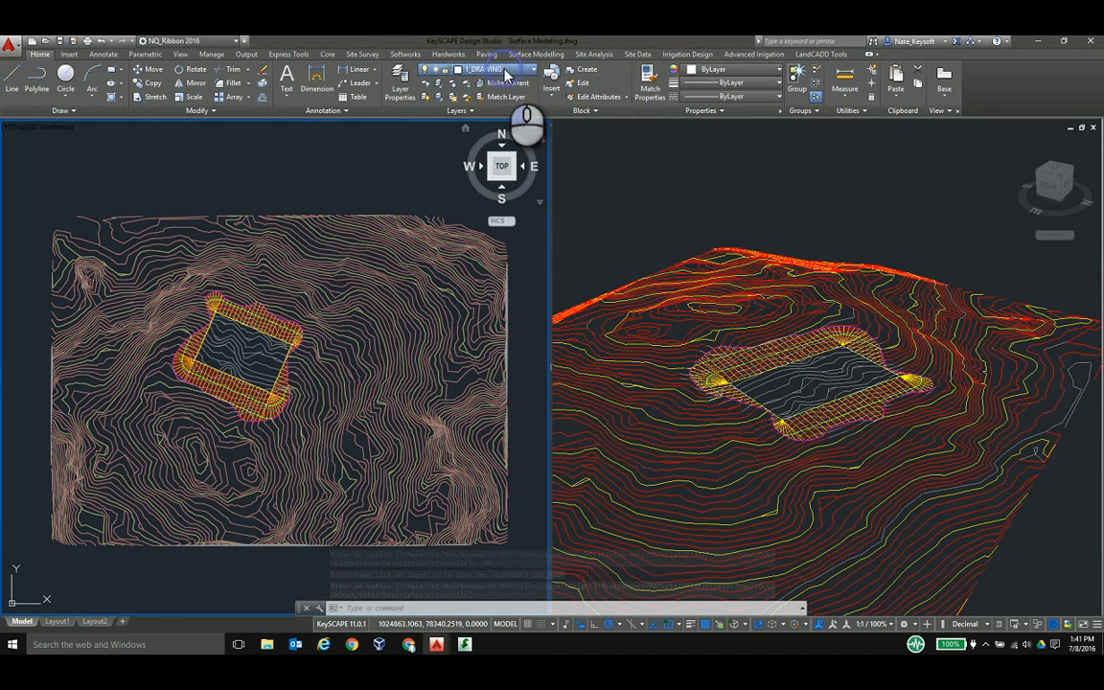
Make SF_CATCH current, attempt to freeze it, and dismiss the Cannot Freeze warning
{"action": "left_click", "coordinate": [521, 69]}
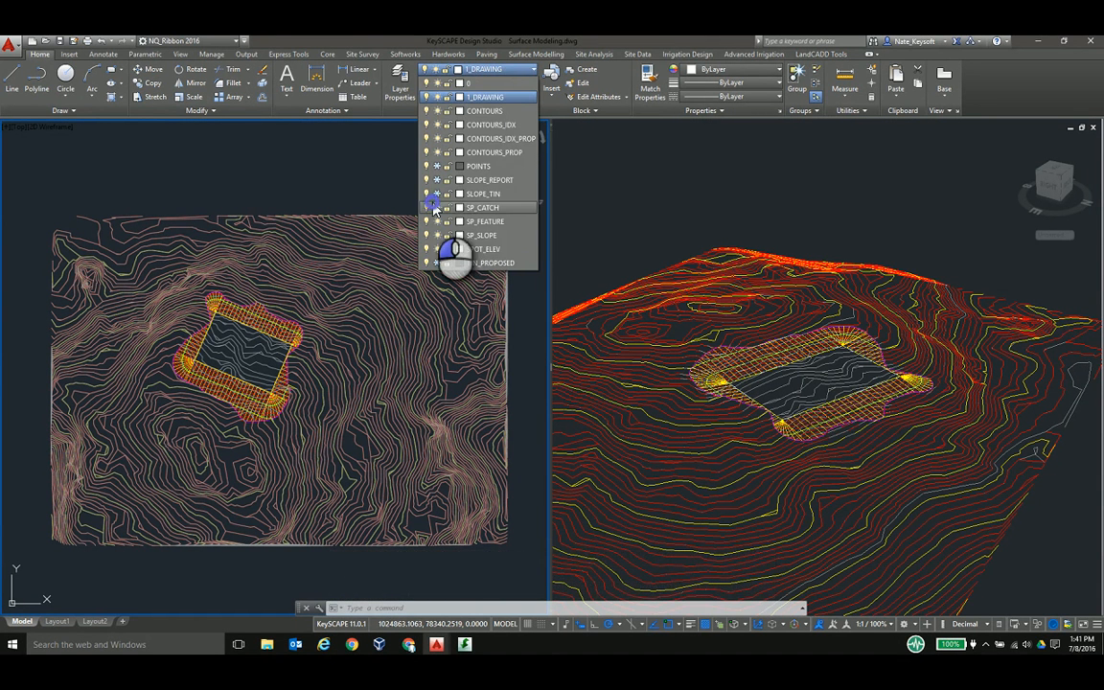
{"action": "left_click", "coordinate": [483, 207]}
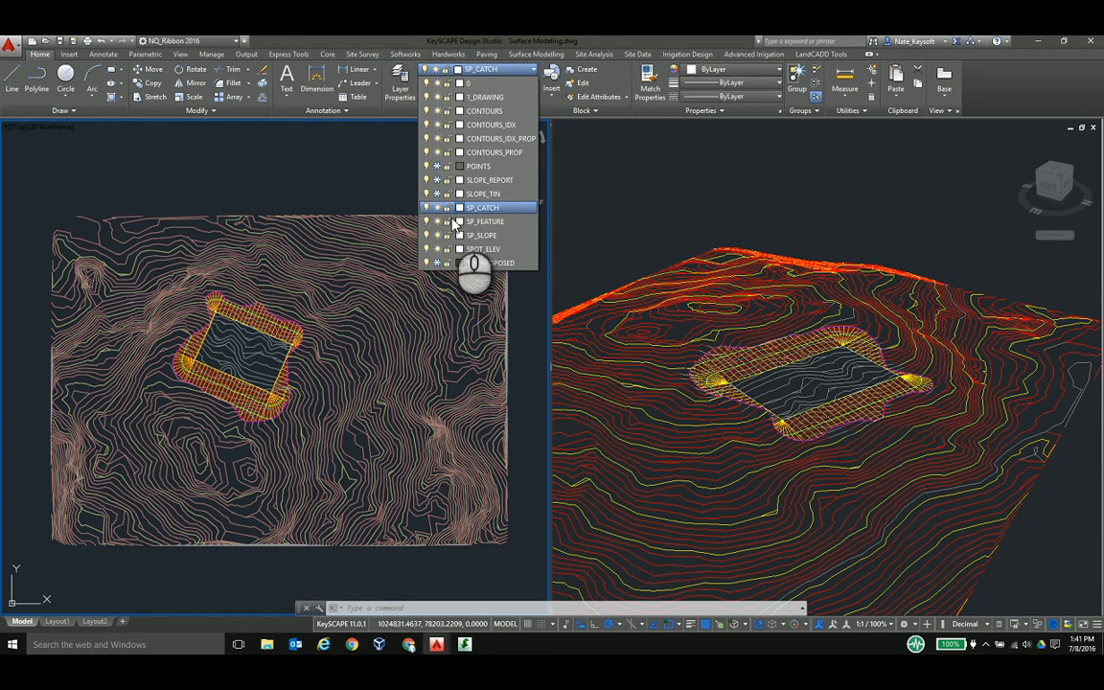
{"action": "left_click", "coordinate": [447, 207]}
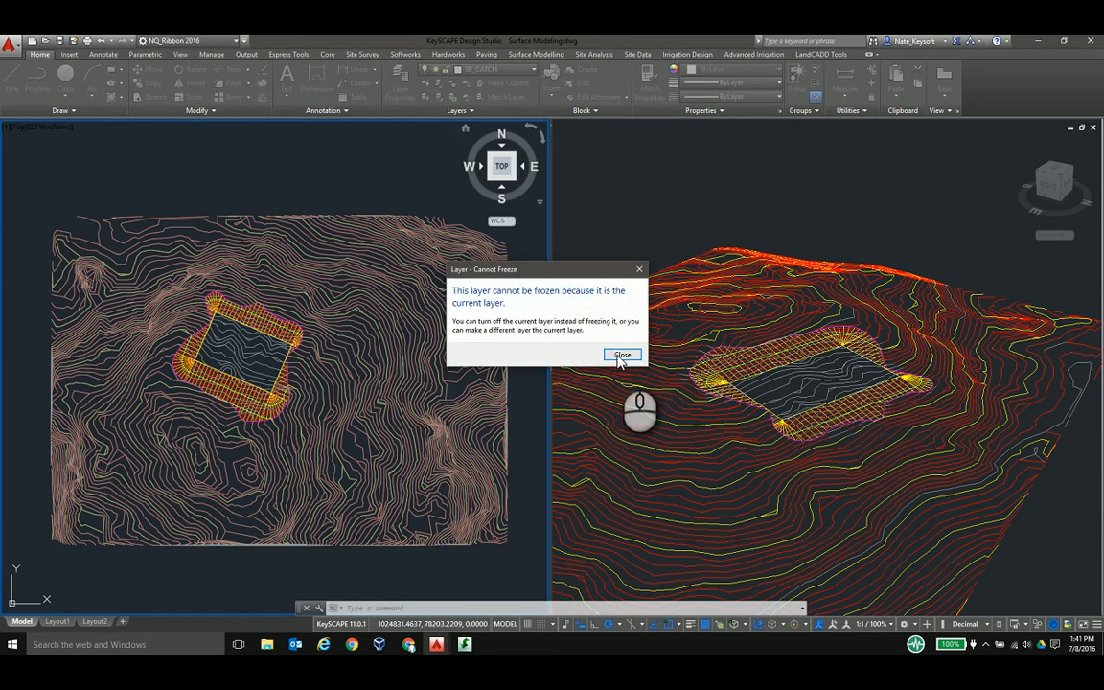
{"action": "left_click", "coordinate": [621, 354]}
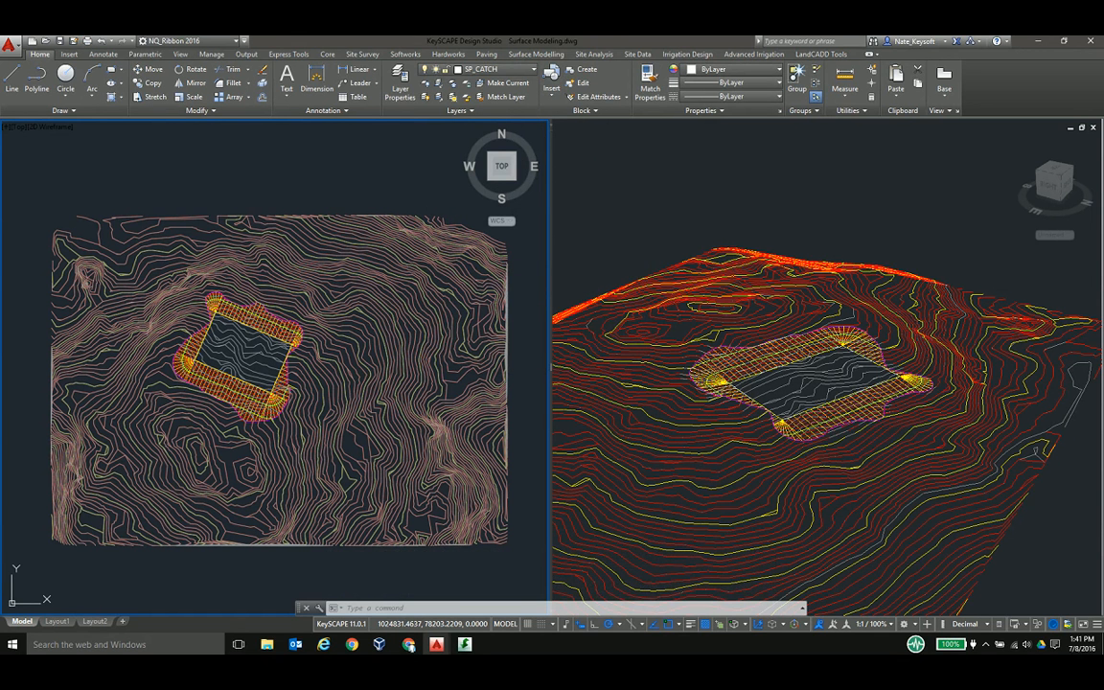